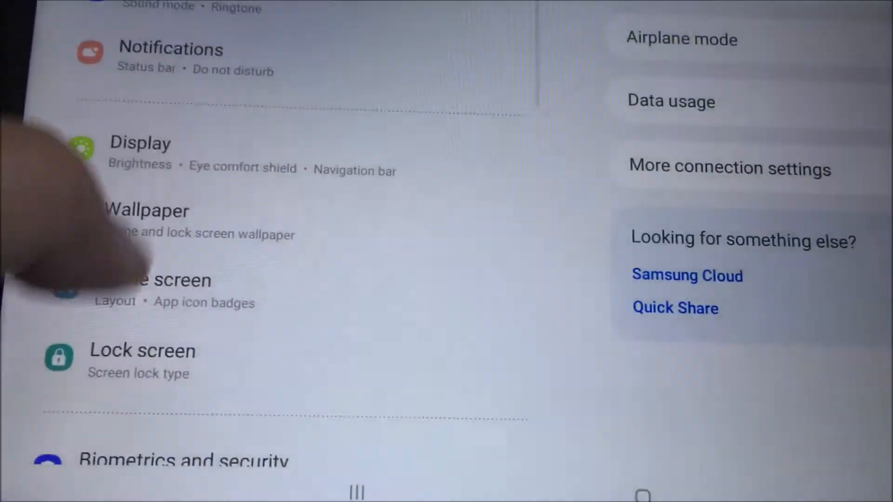
Scroll the Settings list down toward Apps to reach Among Us's storage details.
scroll("down", 3)
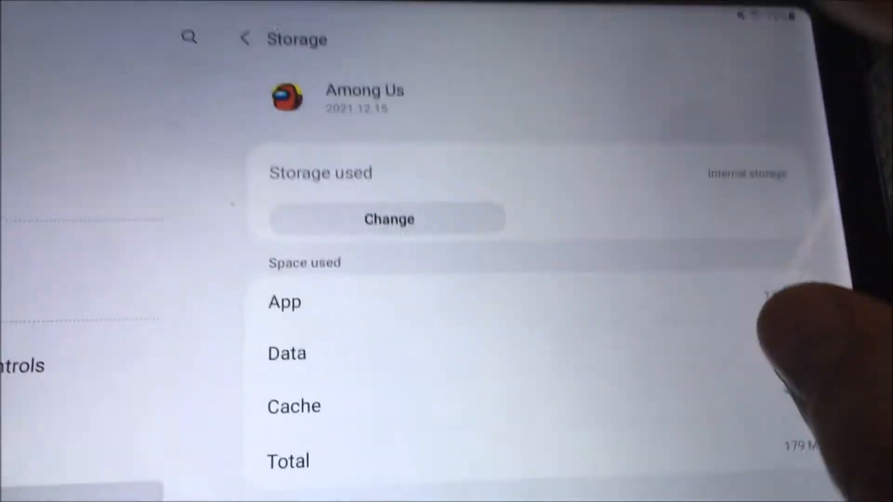
Change Among Us's storage location to the SD card and confirm the move.
left_click(388, 219)
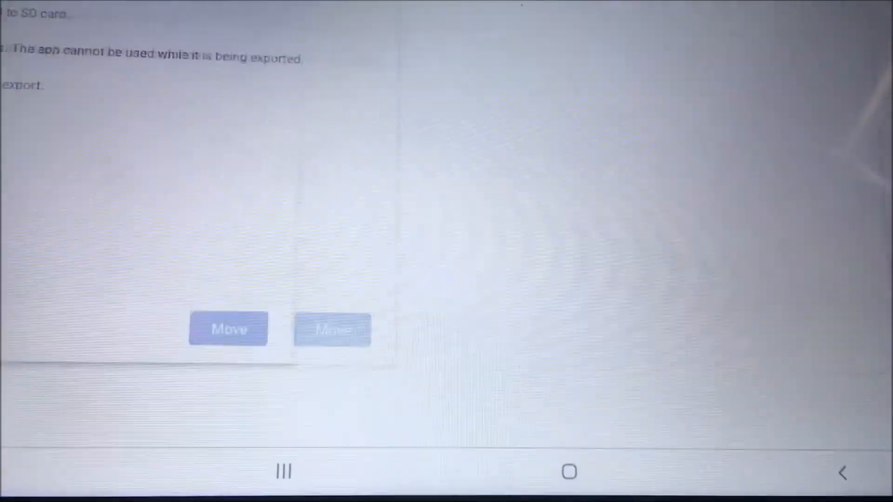
left_click(228, 329)
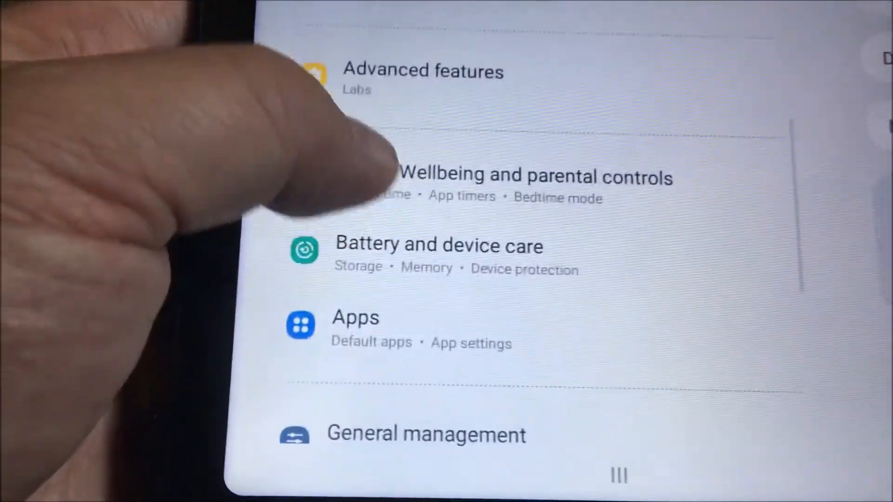
Browse the Apps list to Angry Birds and open its storage location options.
left_click(356, 317)
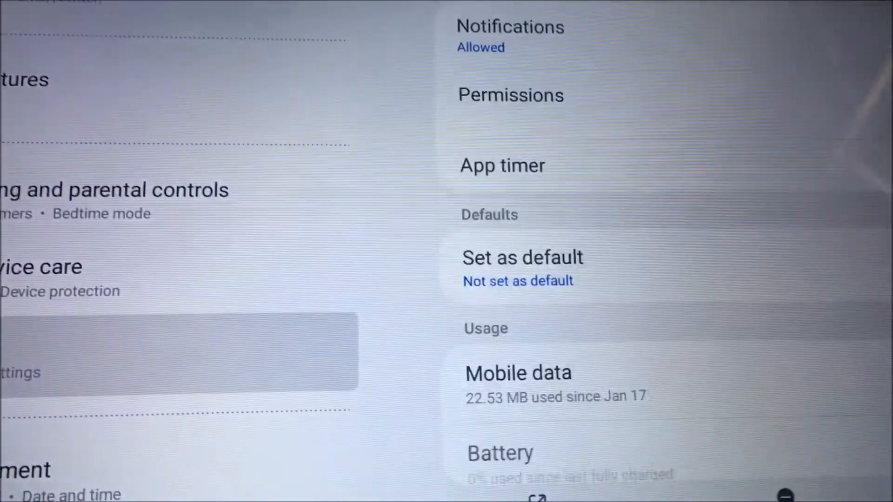
scroll("down", 3)
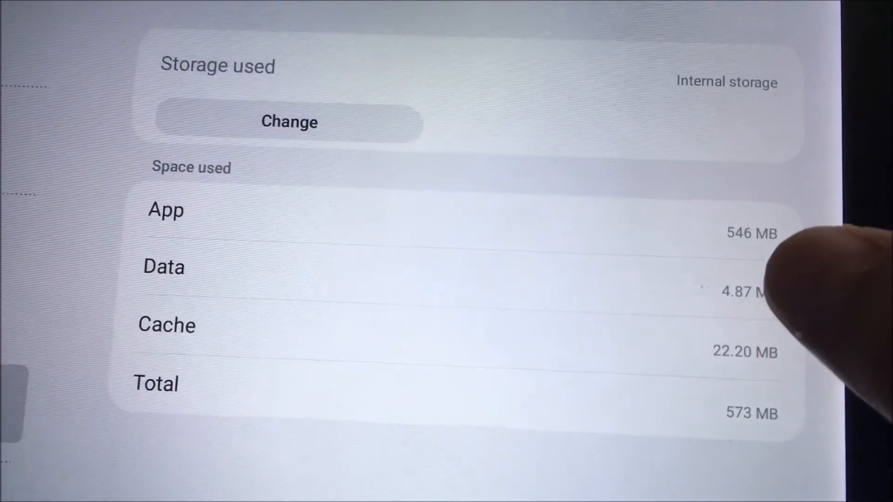
scroll("down", 3)
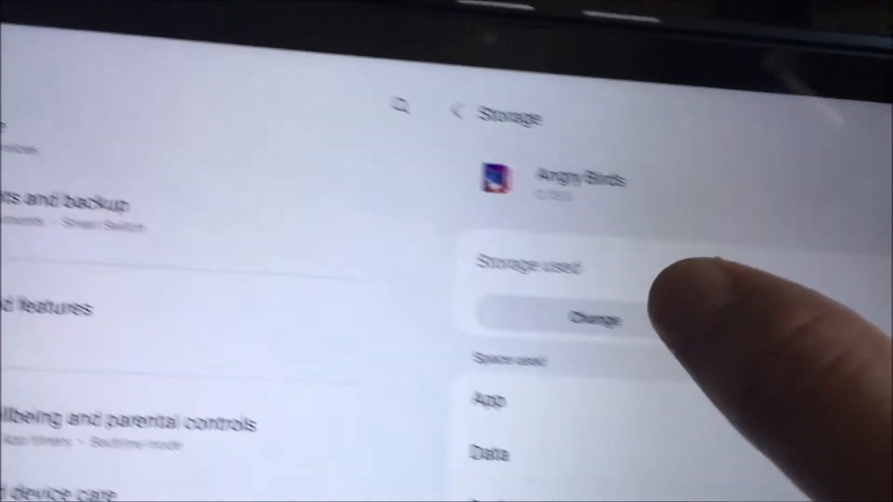
left_click(591, 318)
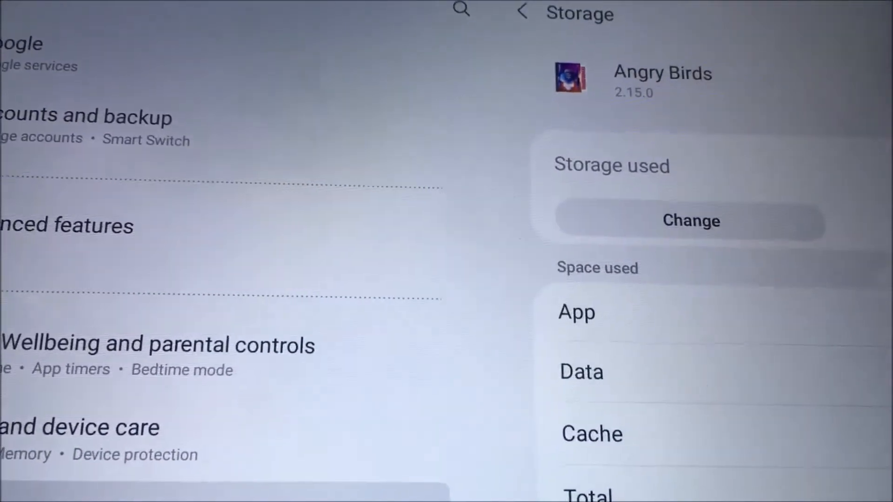
Return to the installed apps list and scroll down through the app sizes.
left_click(520, 13)
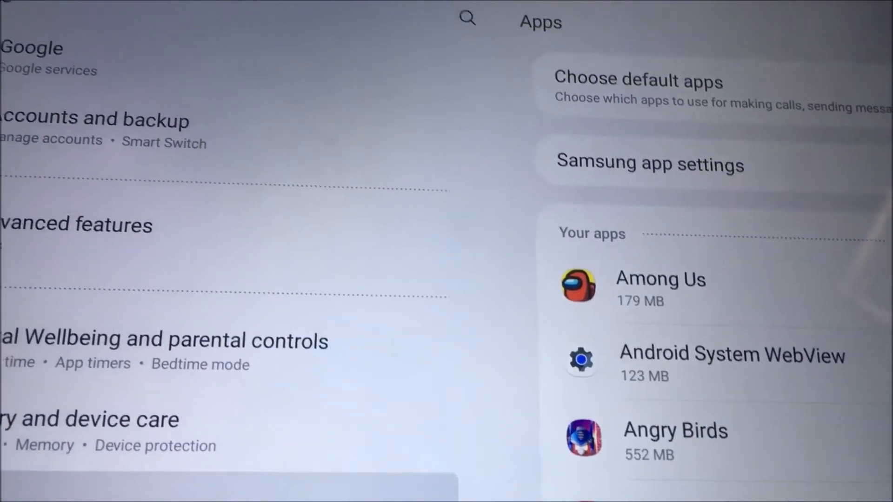
scroll("down", 3)
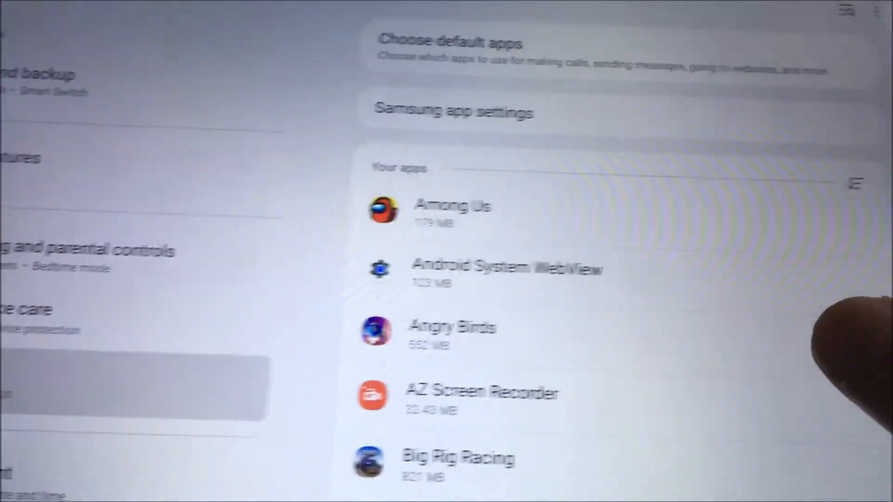
scroll("down", 3)
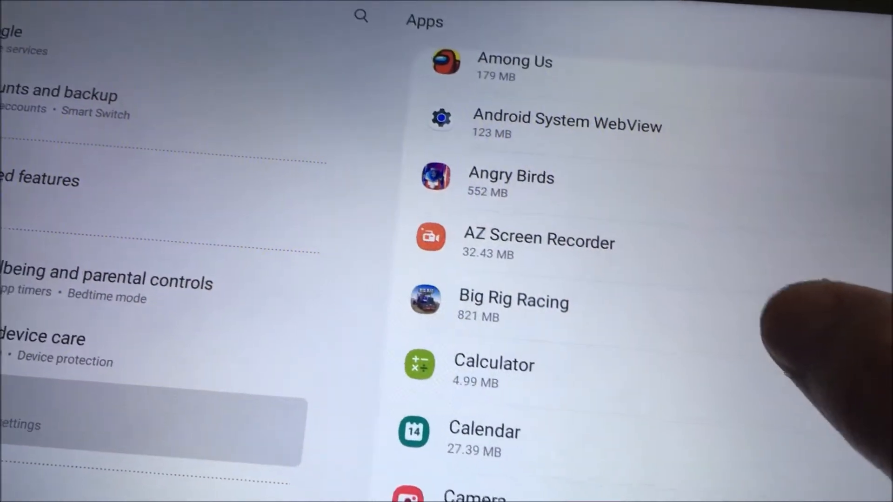
scroll("down", 3)
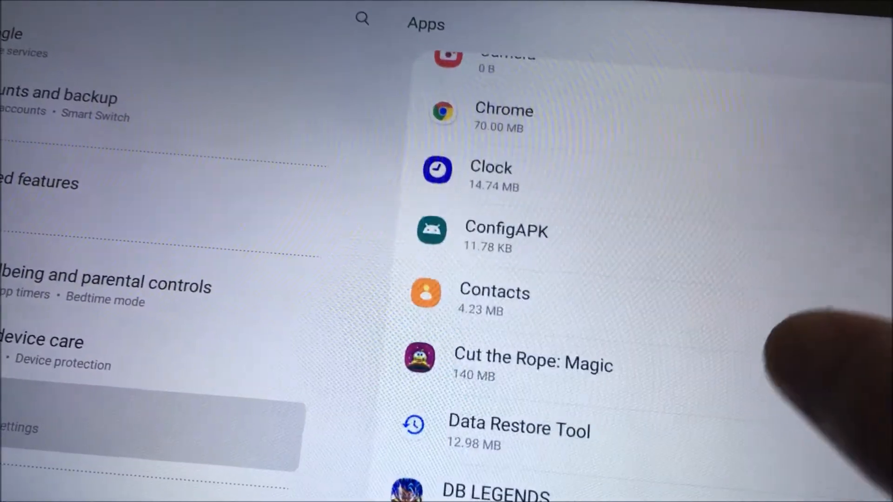
scroll("down", 3)
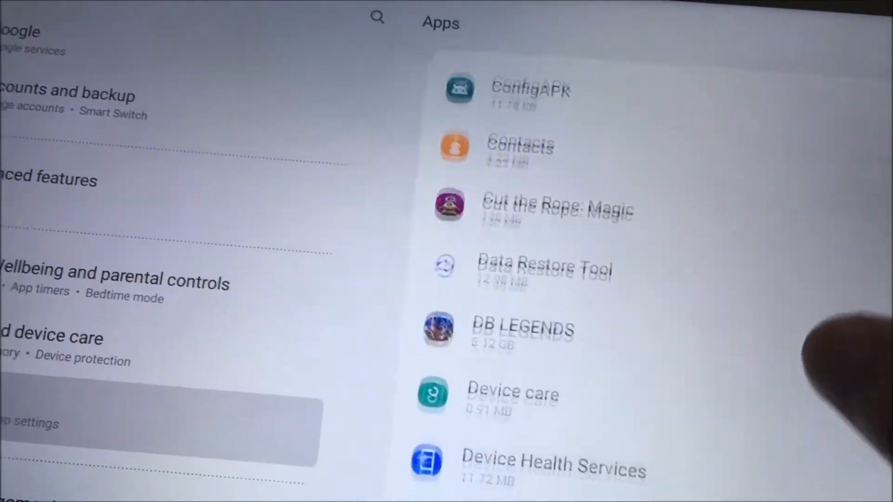
scroll("down", 3)
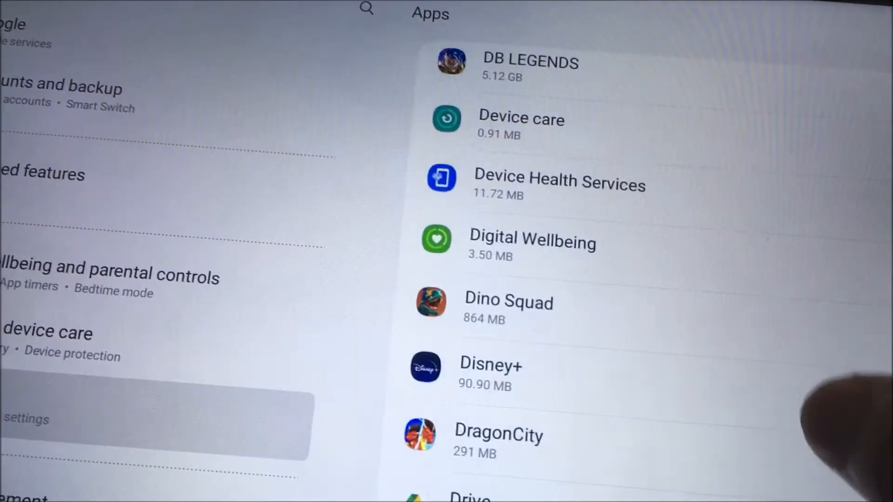
scroll("down", 3)
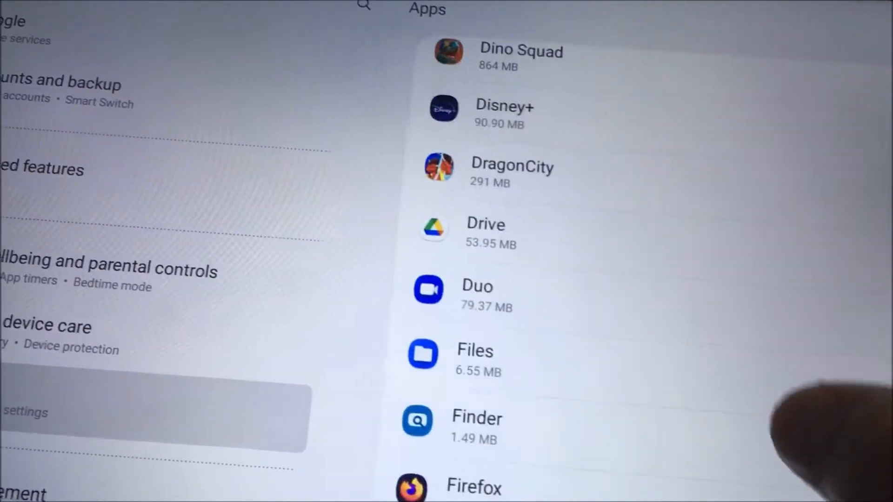
scroll("down", 3)
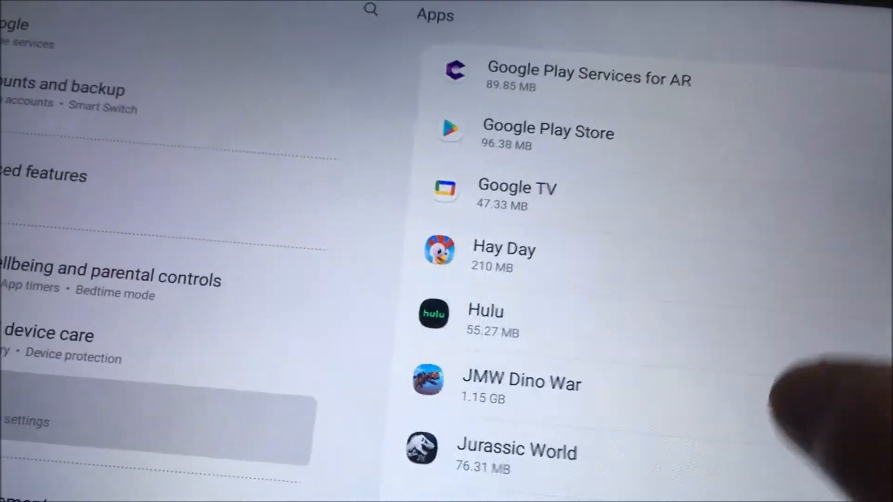
scroll("down", 3)
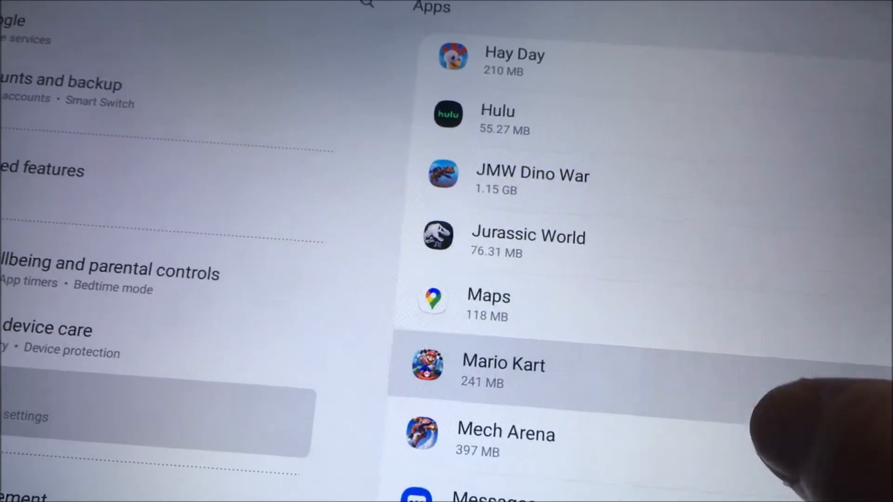
Continue browsing the app list down to Weather at the end.
left_click(503, 364)
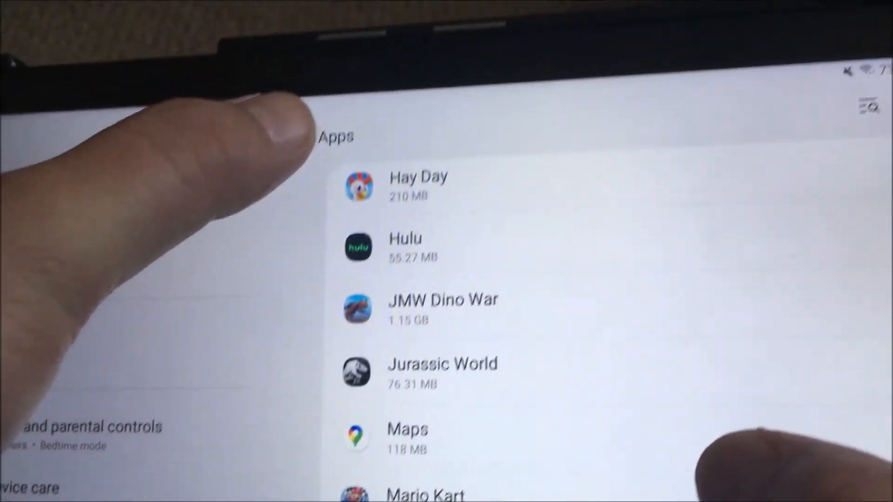
scroll("down", 3)
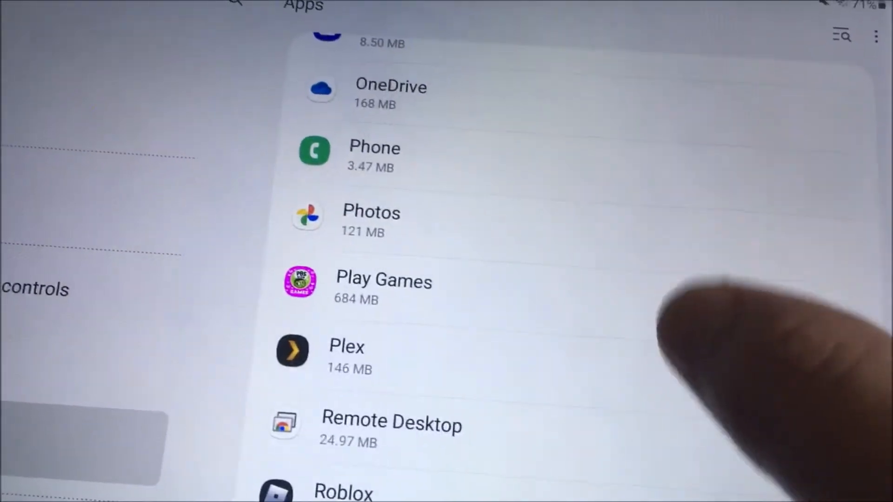
scroll("down", 3)
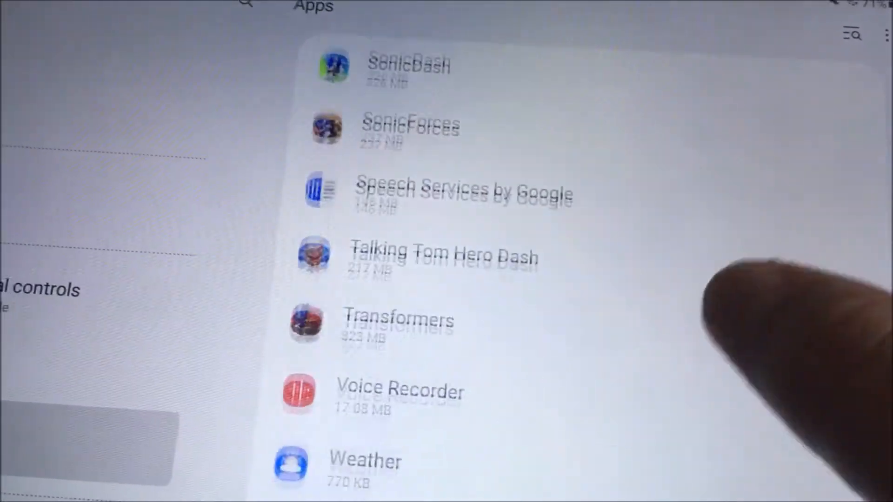
scroll("down", 3)
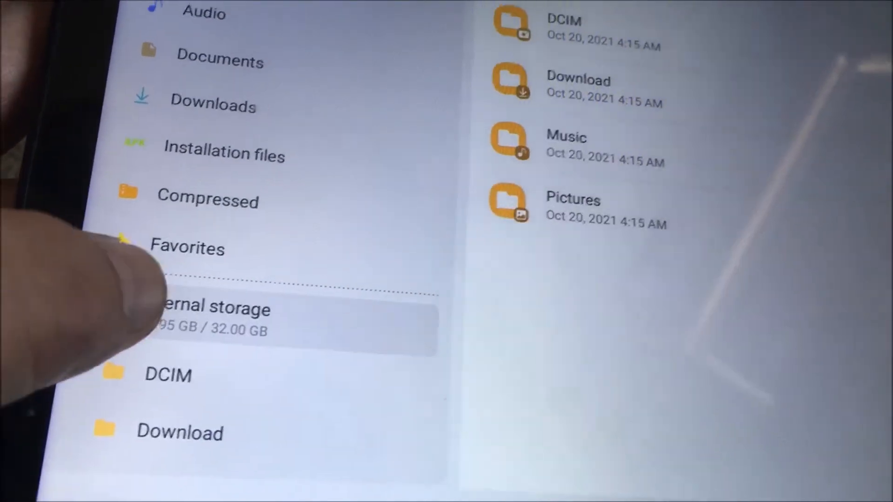
Select Internal storage in My Files to view its folders and usage.
left_click(215, 299)
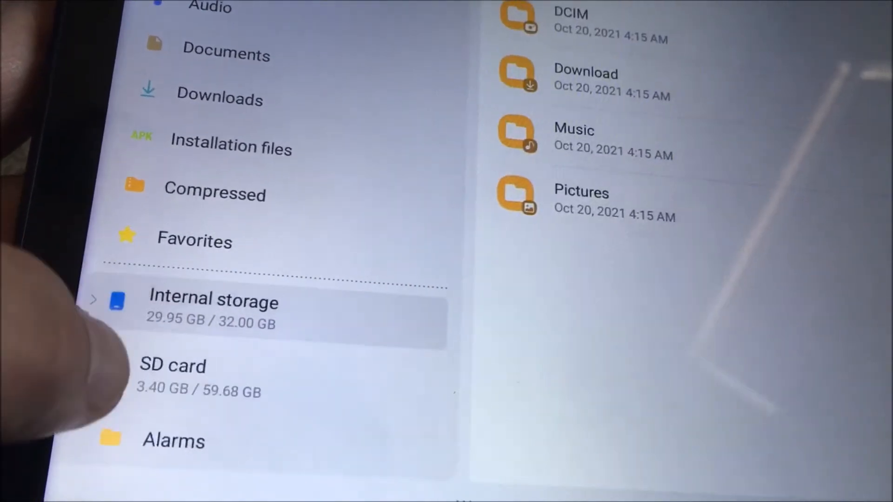
left_click(211, 300)
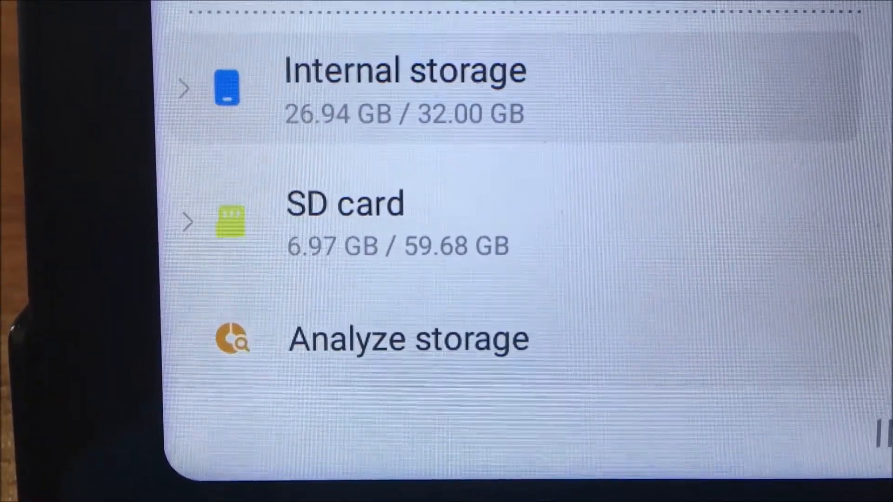
Scroll My Files to compare internal 26.94 GB and SD card 6.97 GB usage.
scroll("down", 3)
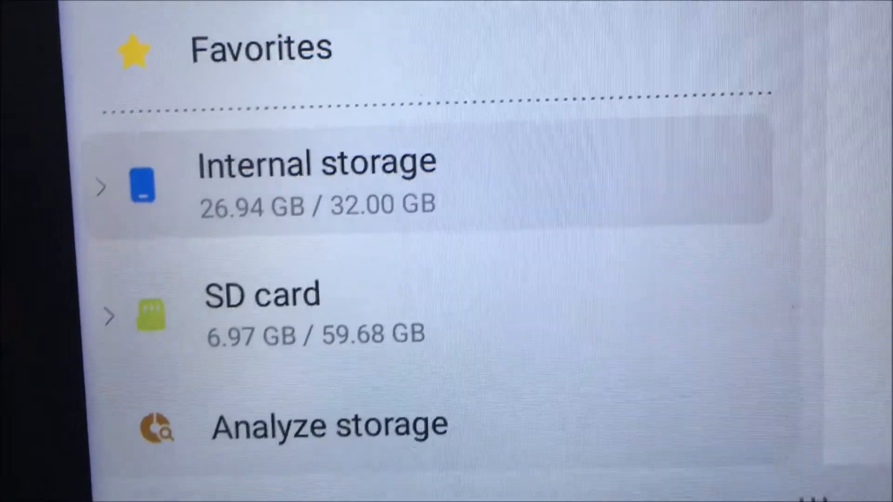